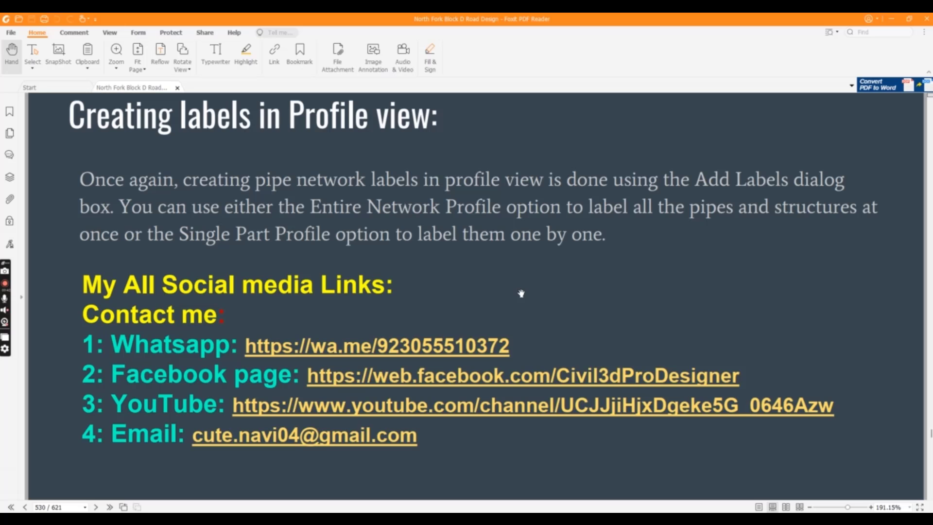
mouse_move(909, 31)
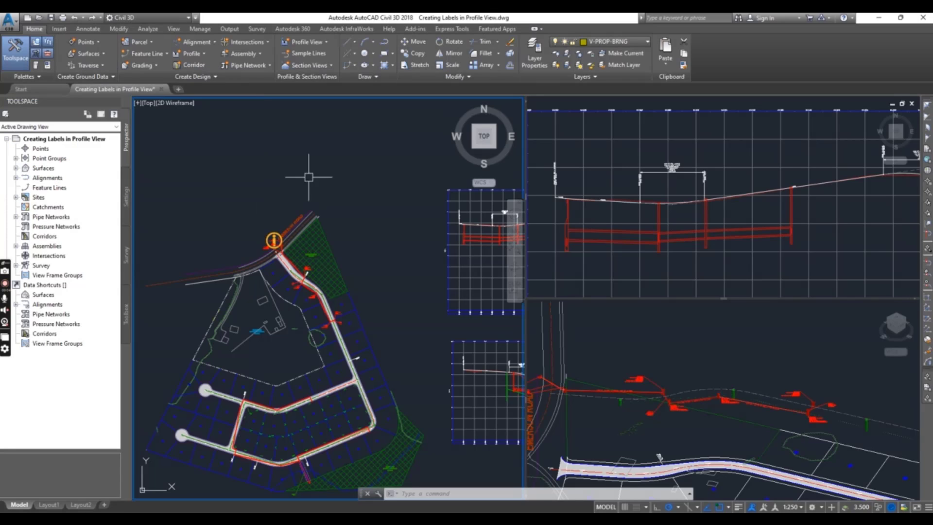
mouse_move(410, 331)
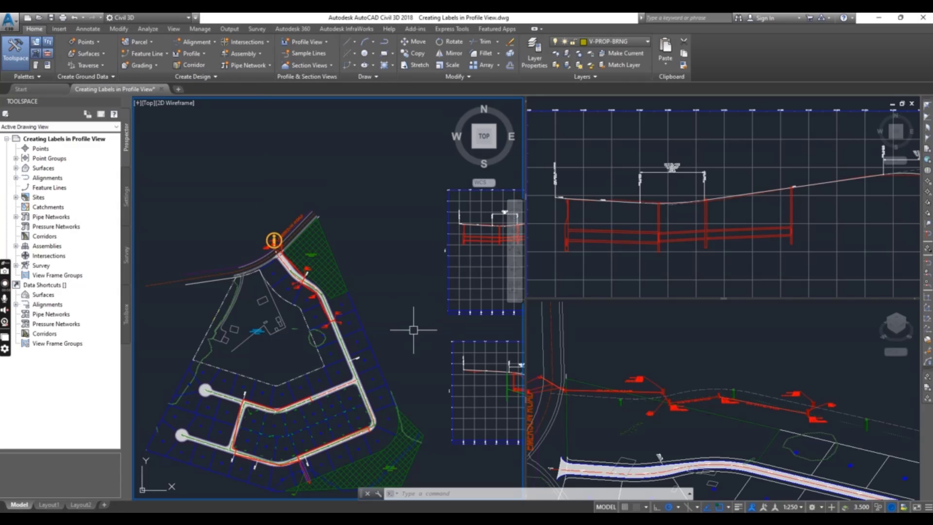
mouse_move(414, 221)
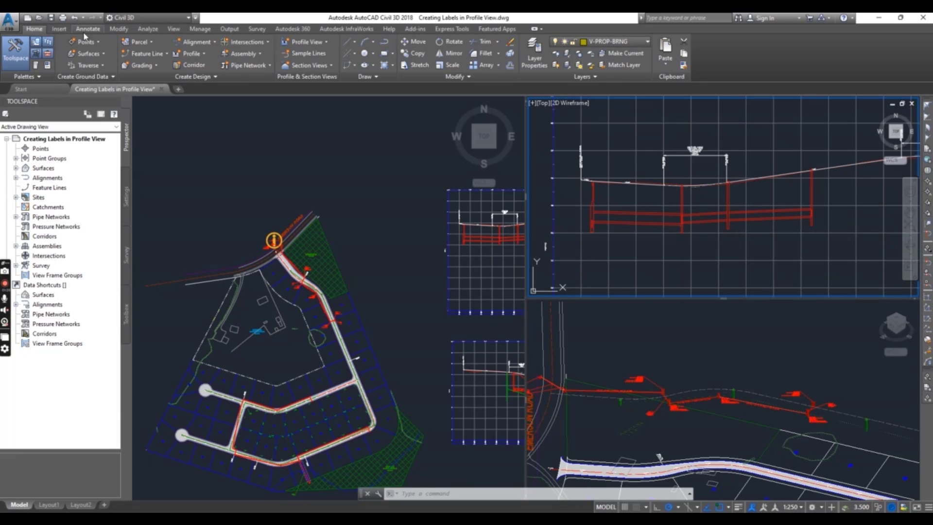
- Start Add Labels from the Annotate ribbon to label drawing features
click(87, 28)
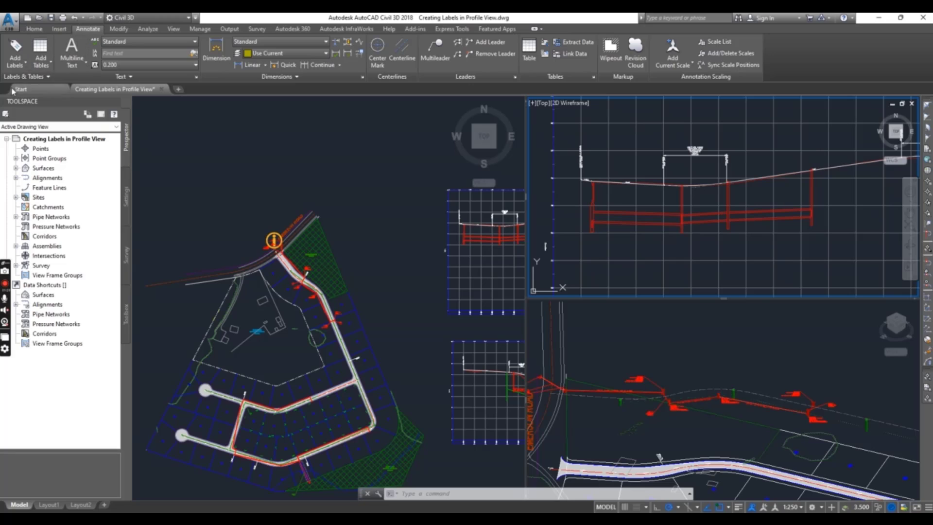
mouse_move(14, 54)
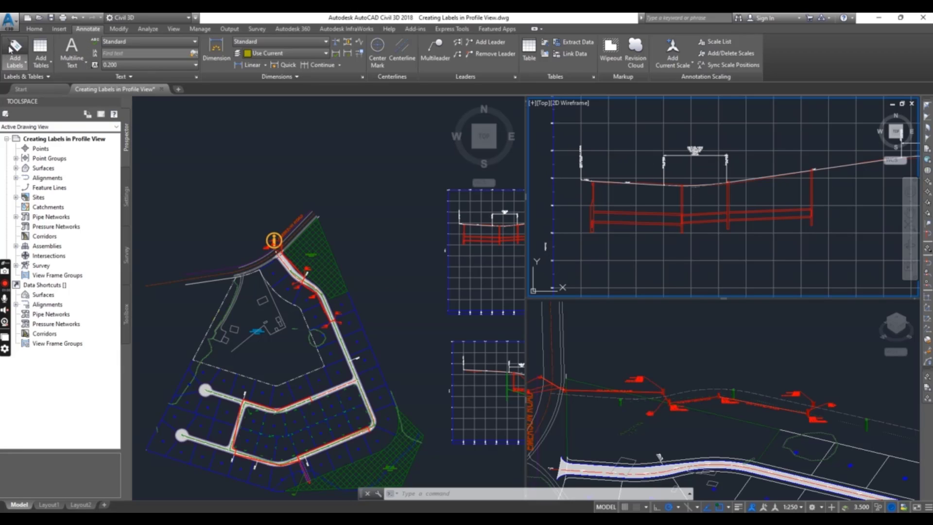
click(8, 49)
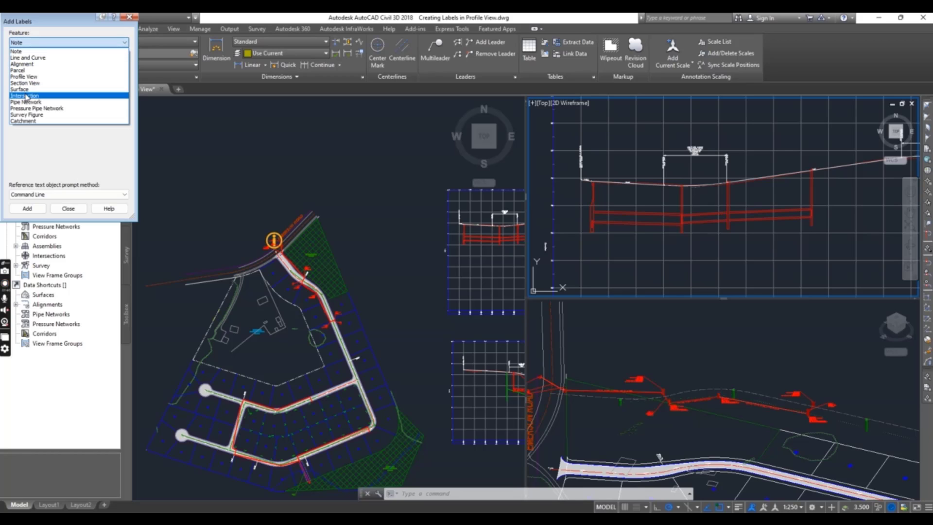
- Choose Pipe Network as the feature type for labeling
click(21, 102)
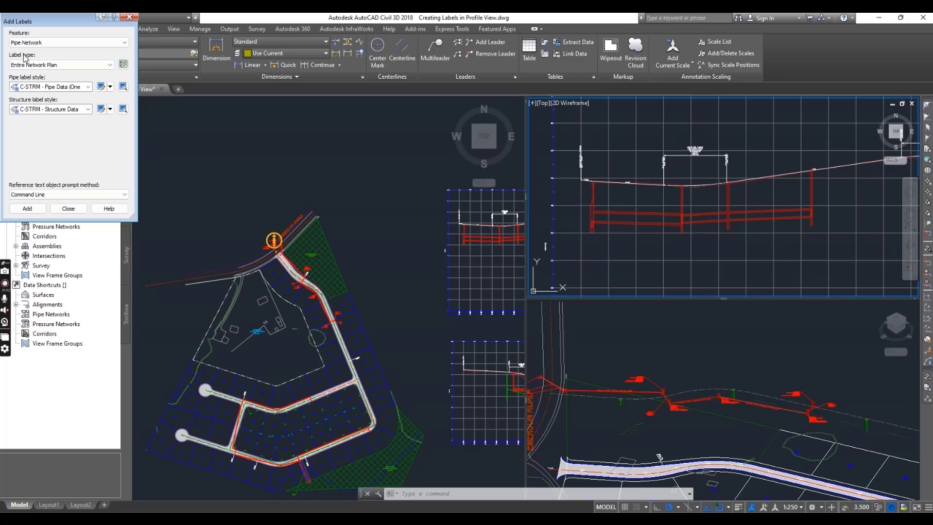
mouse_move(35, 80)
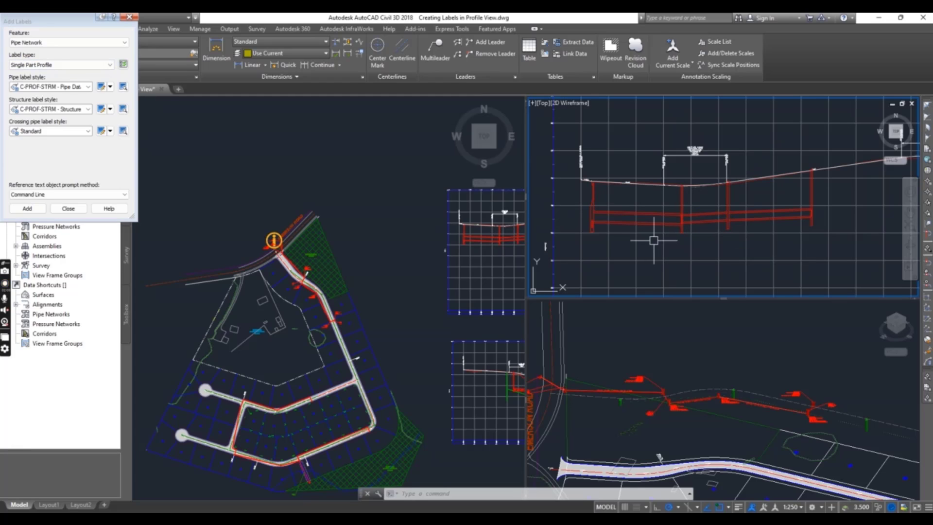
mouse_move(644, 219)
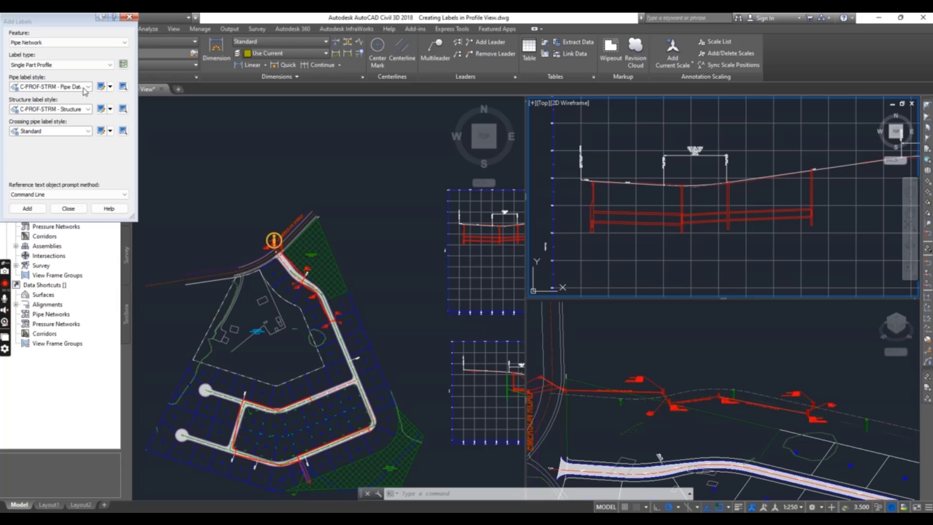
click(90, 74)
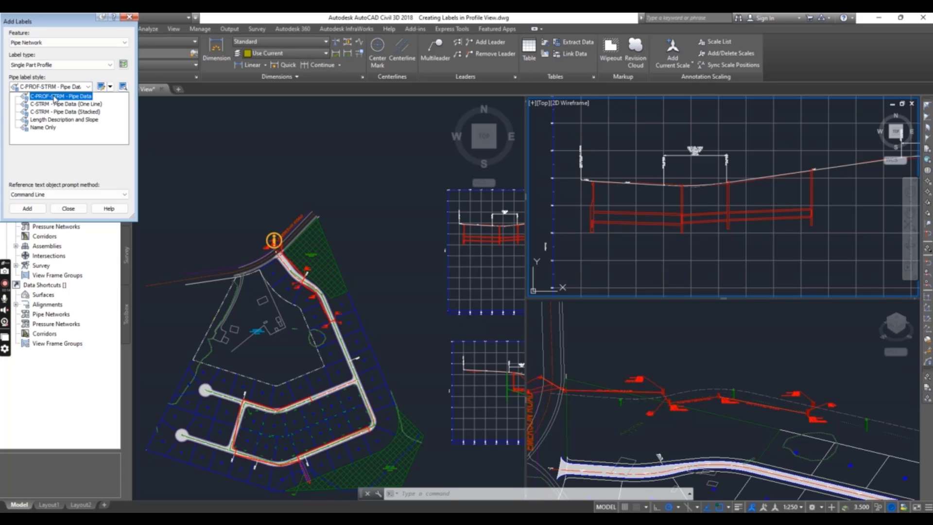
mouse_move(62, 105)
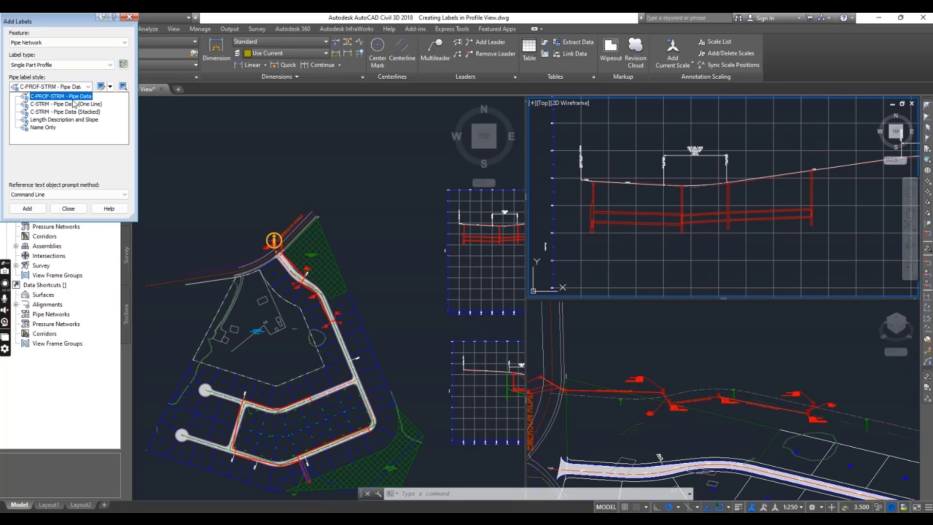
click(61, 112)
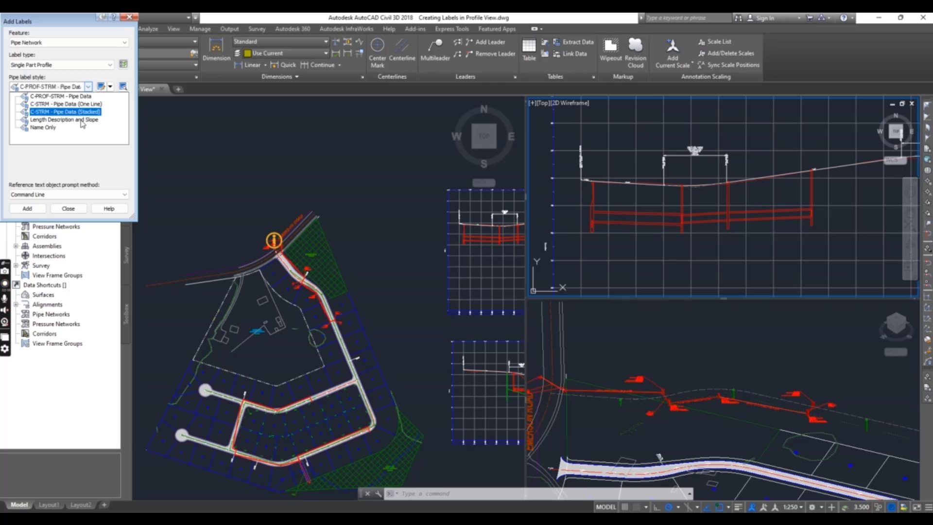
click(56, 93)
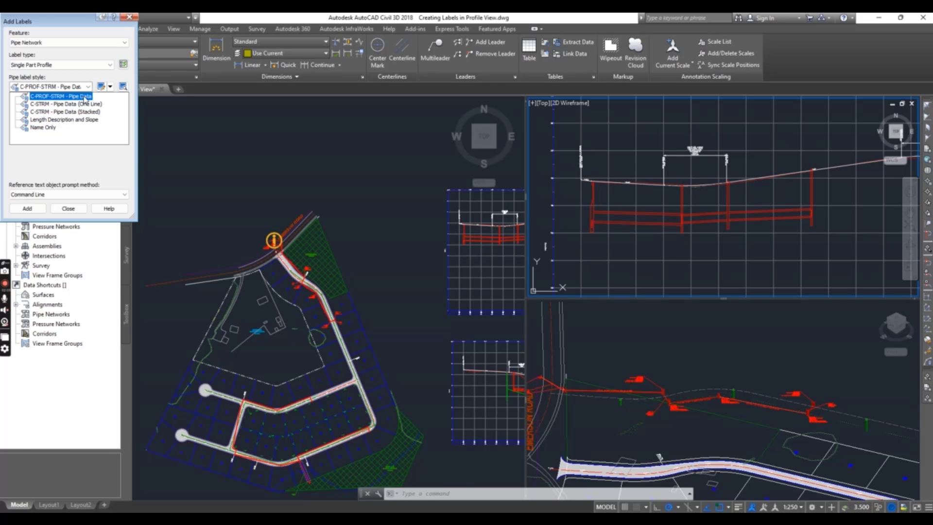
click(59, 92)
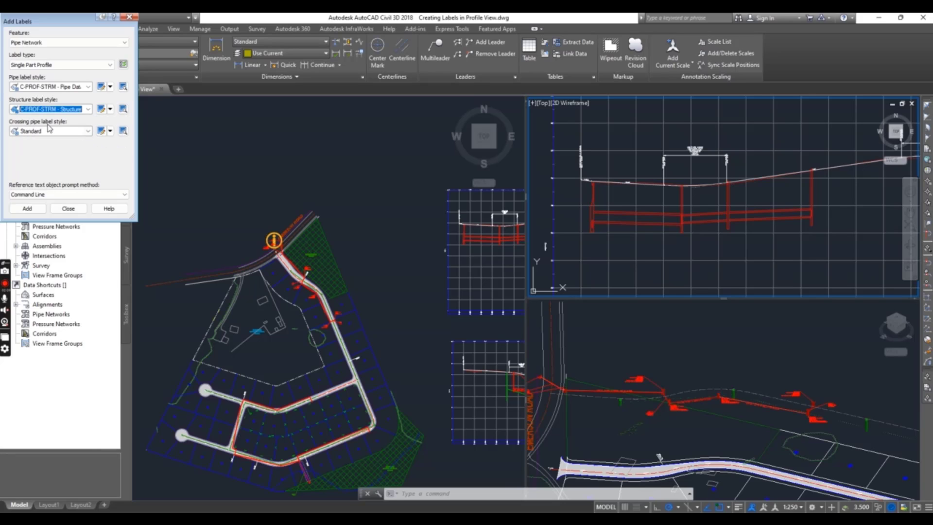
mouse_move(30, 186)
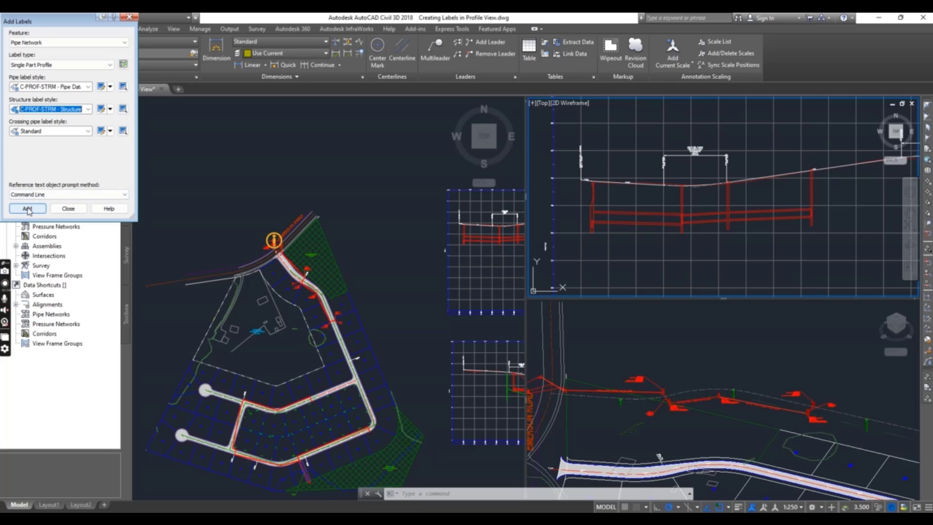
- Add single-part profile labels by picking pipes and structures in the profile view
click(27, 208)
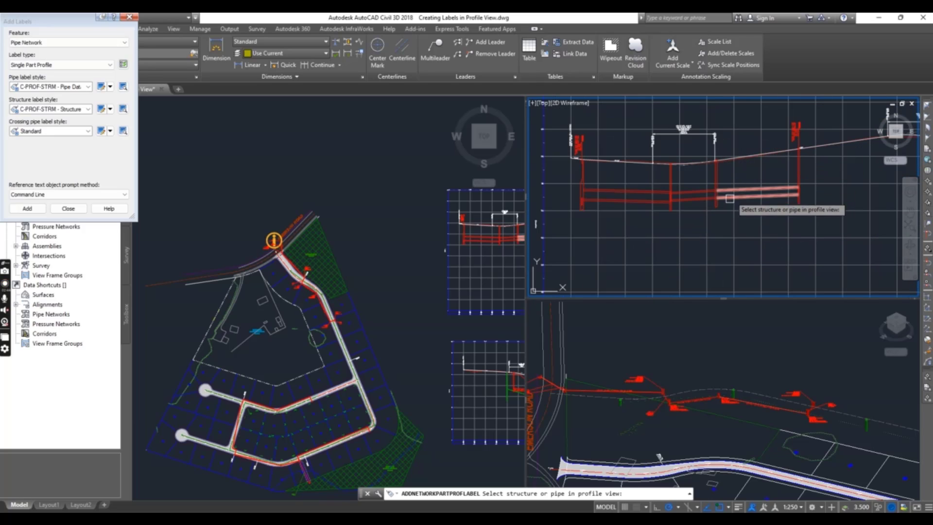
mouse_move(641, 167)
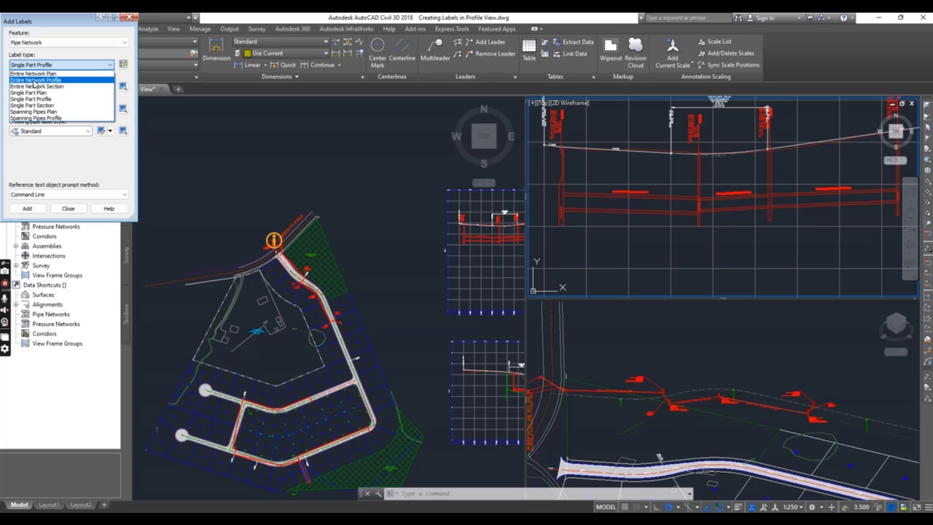
- Switch to Entire Network Profile labels and apply them to the whole network
click(35, 78)
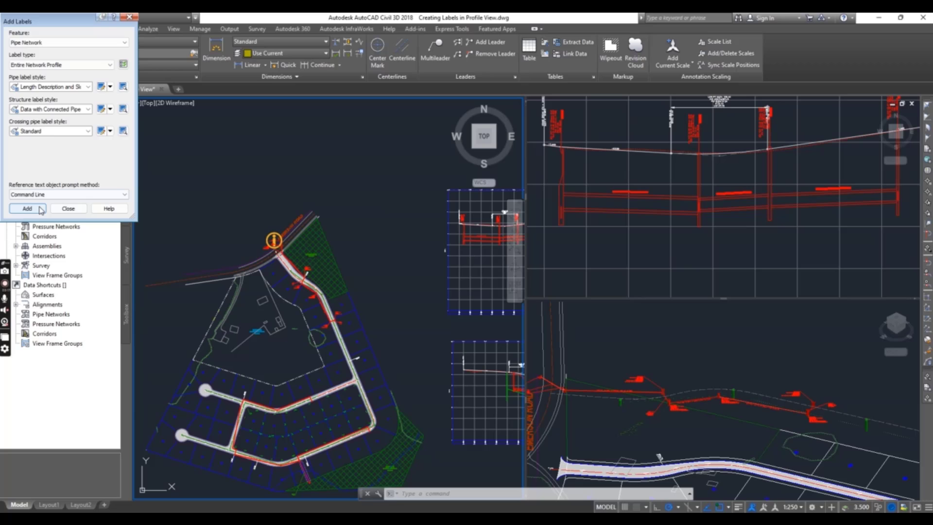
click(28, 208)
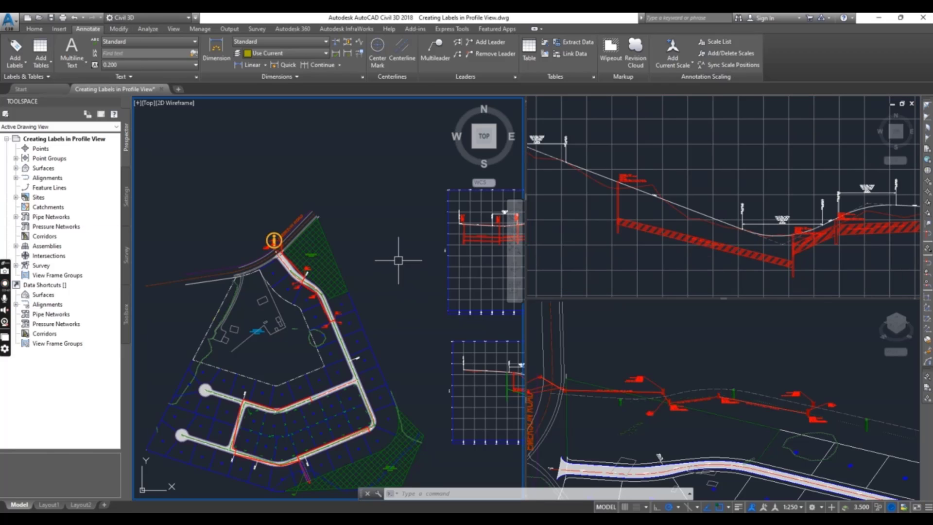
mouse_move(397, 262)
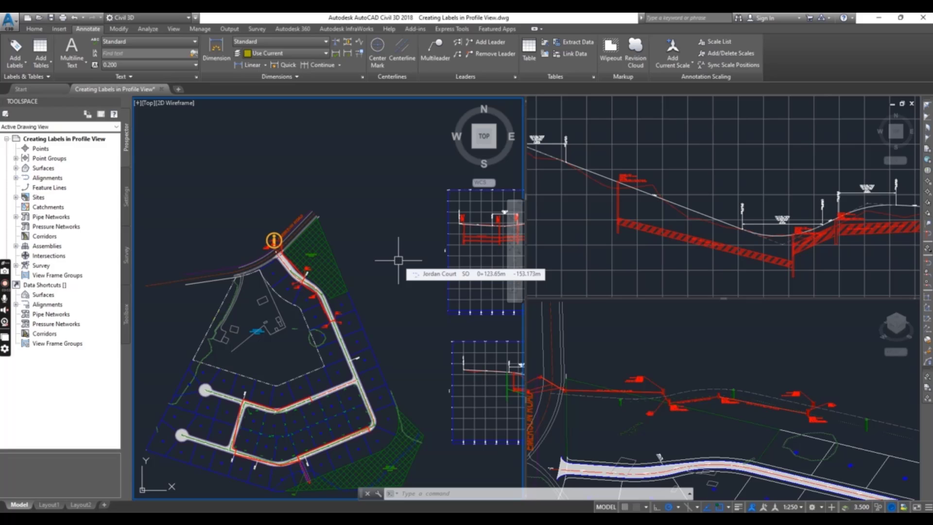
mouse_move(436, 313)
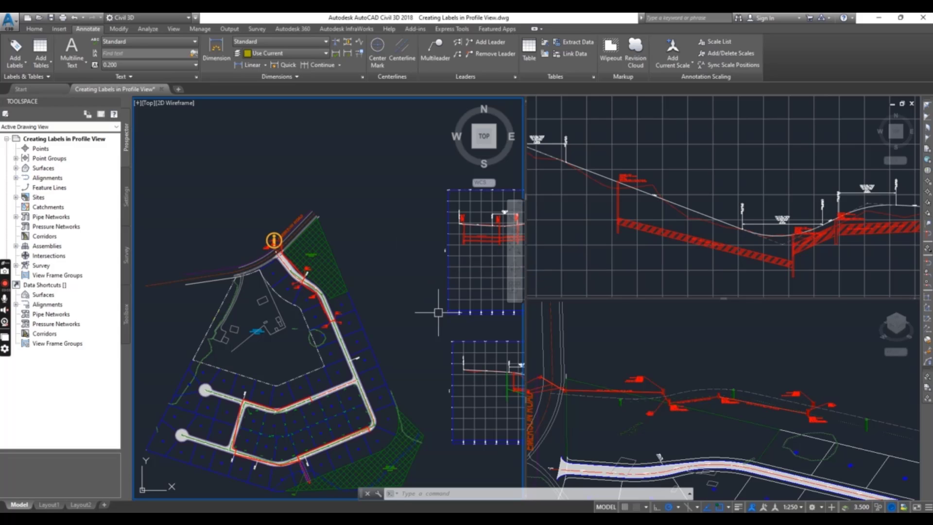